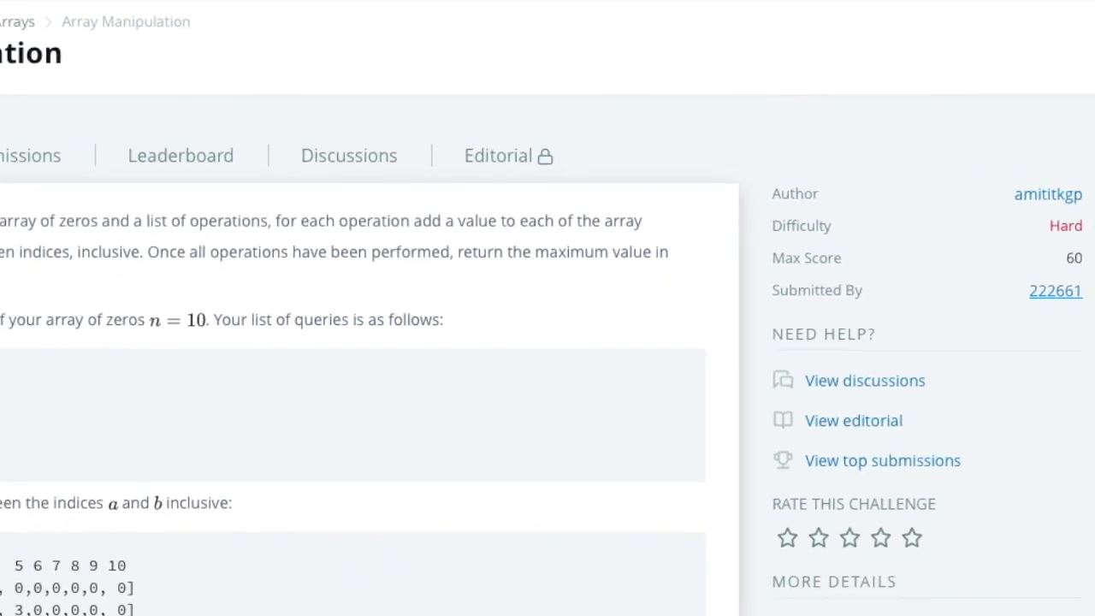
# Scroll the Array Manipulation problem down to the constraints, sample input and sample output 200
pyautogui.scroll(3)
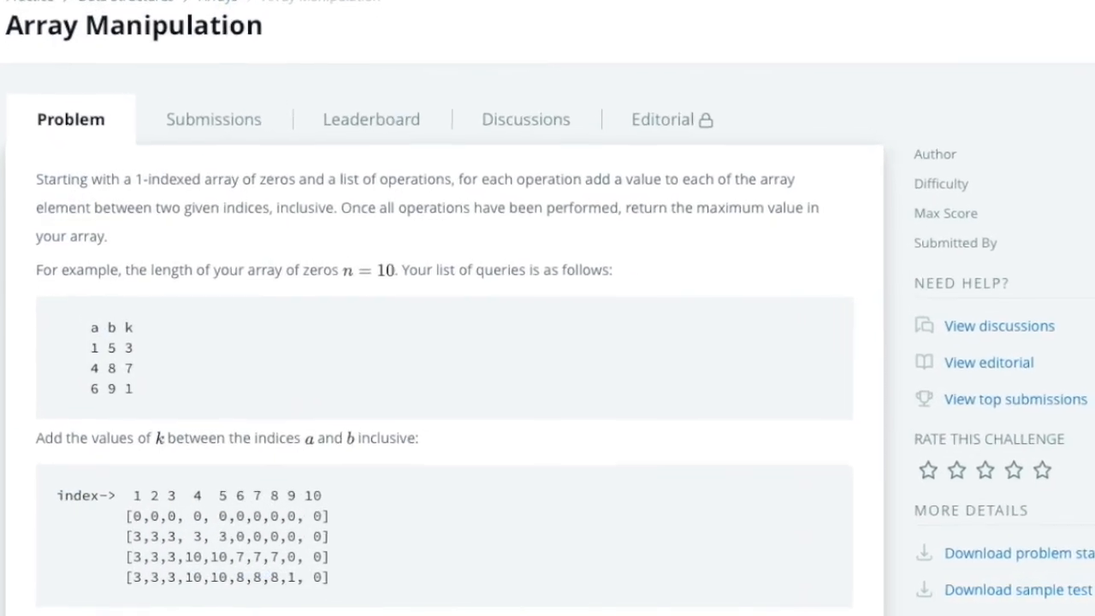
pyautogui.scroll(-3)
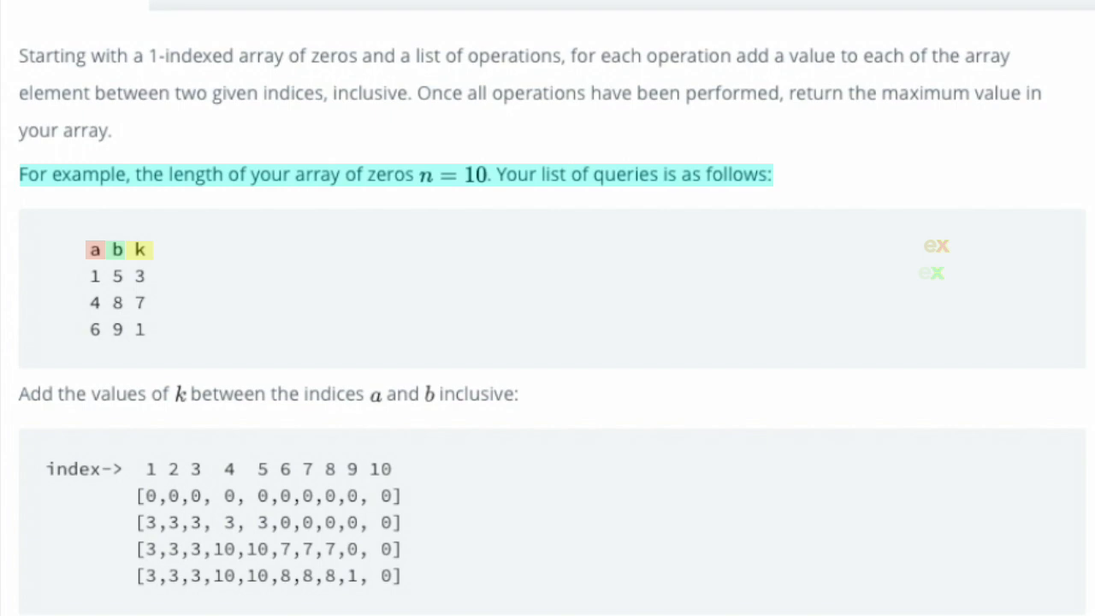
pyautogui.scroll(-3)
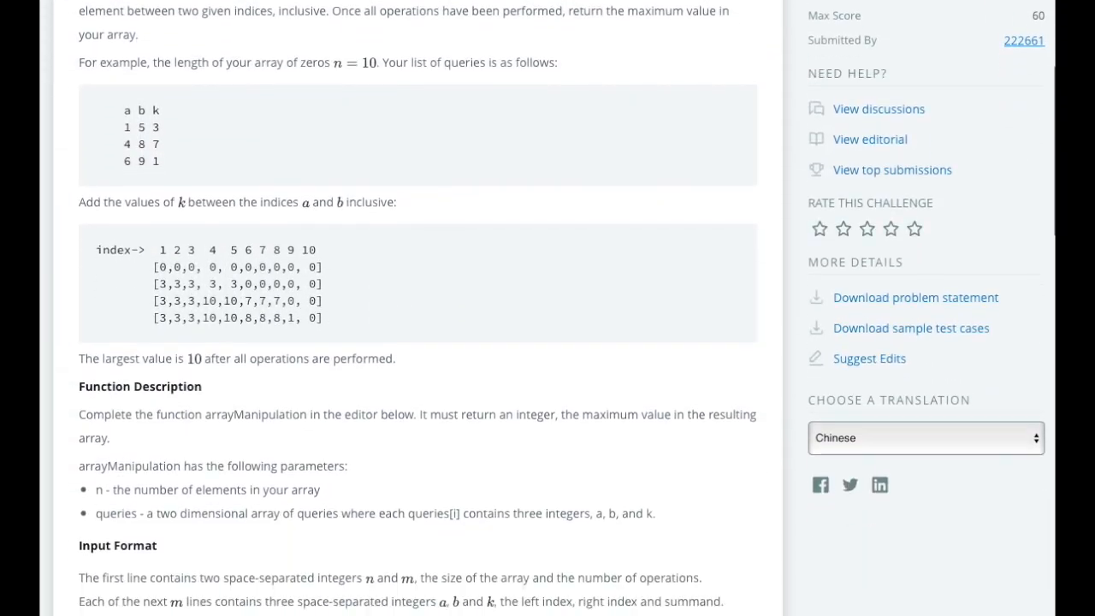
pyautogui.scroll(-3)
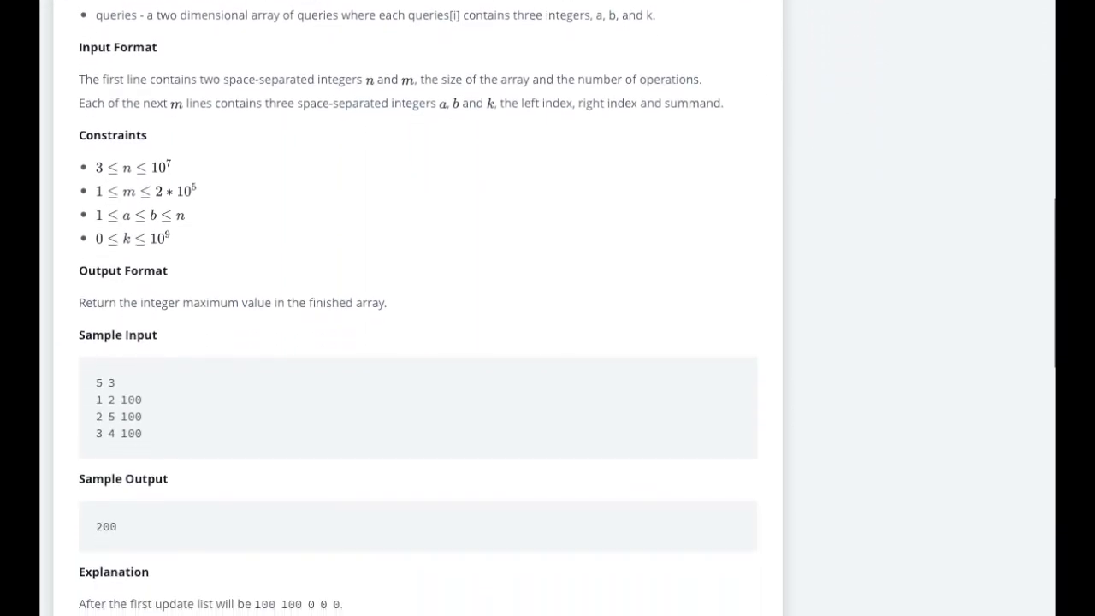
pyautogui.scroll(-3)
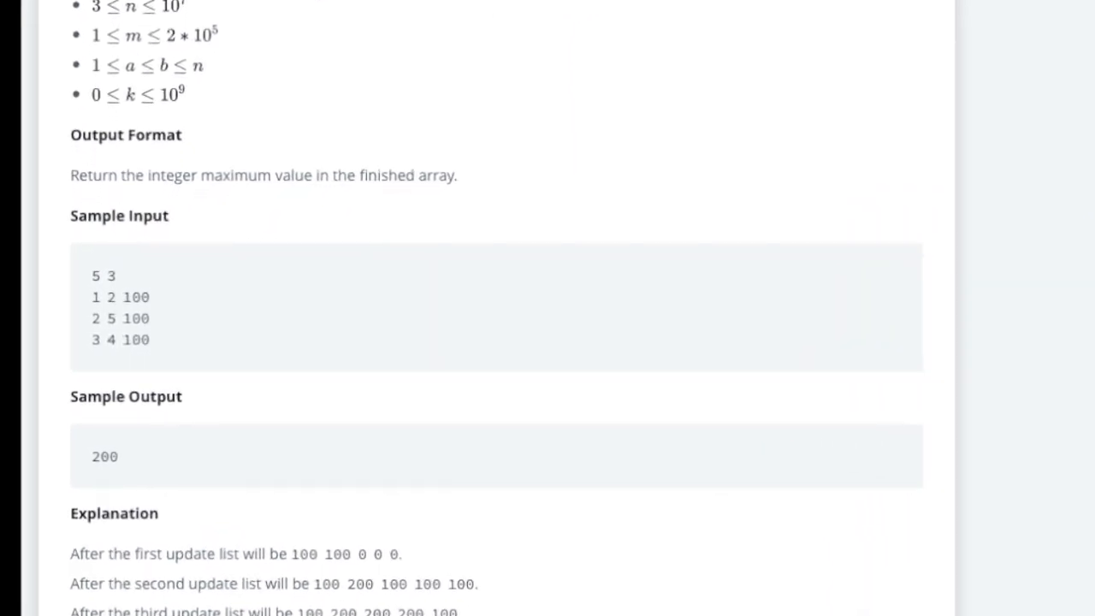
pyautogui.scroll(3)
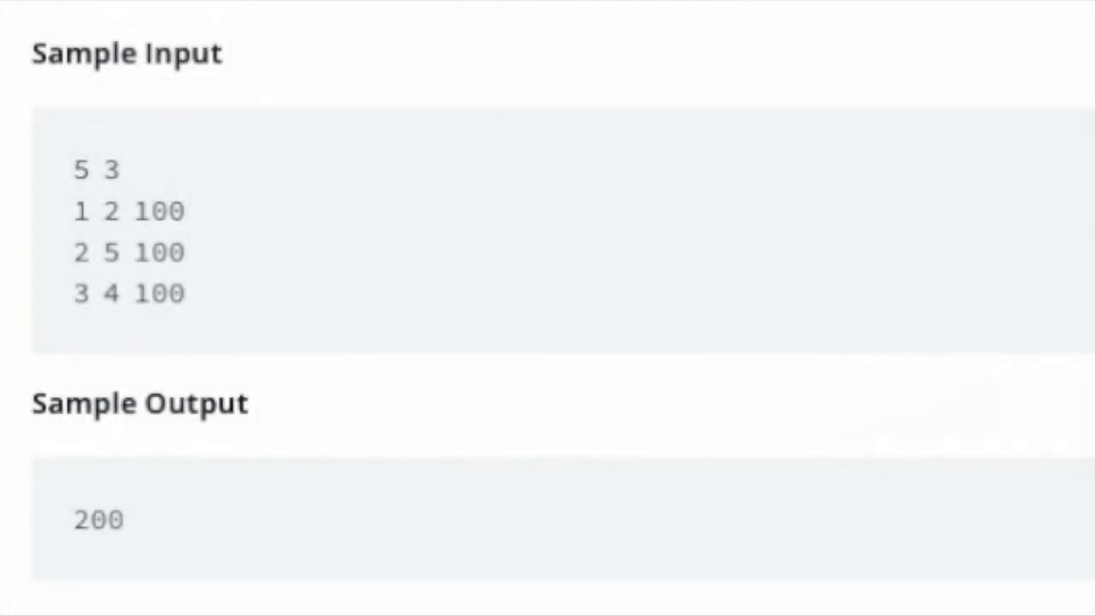
pyautogui.doubleClick(80, 168)
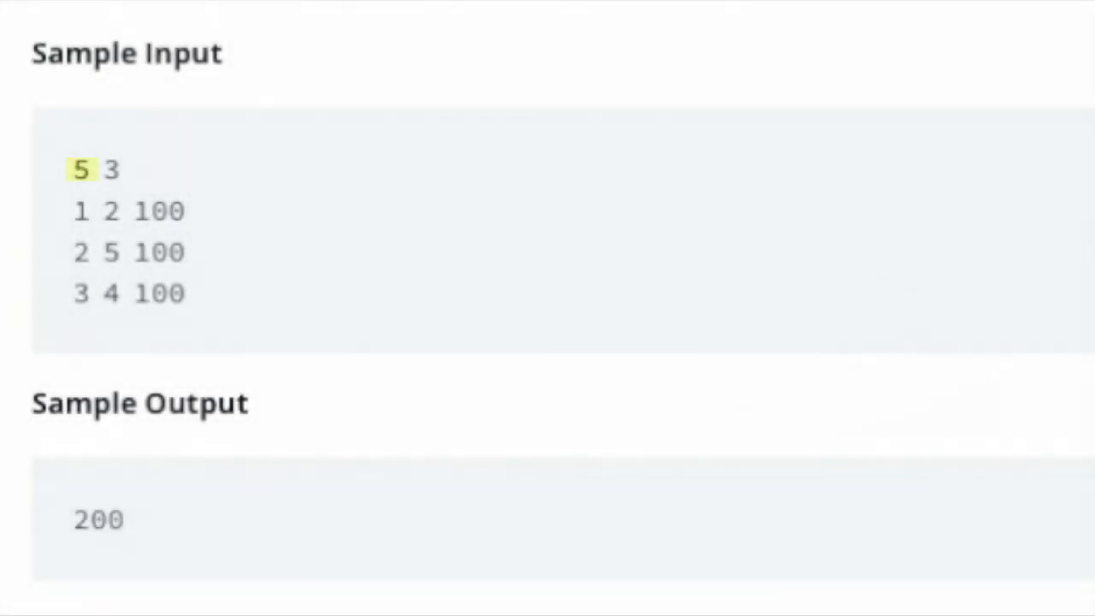